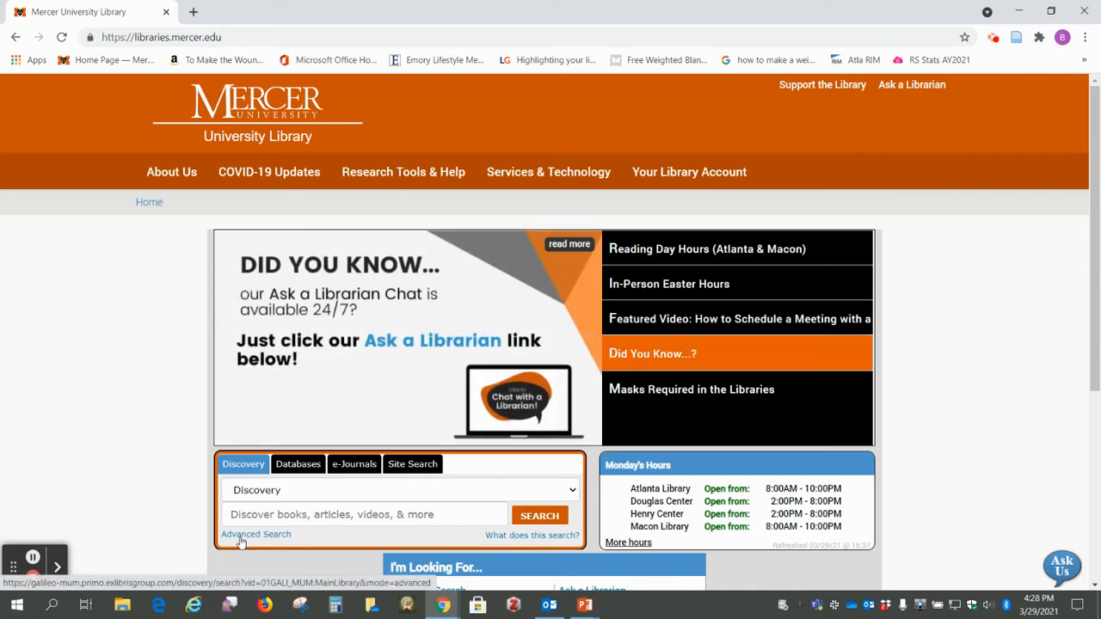
Search Discovery for 'dead sea scrolls' using the recent-search suggestion.
scroll("down", 3)
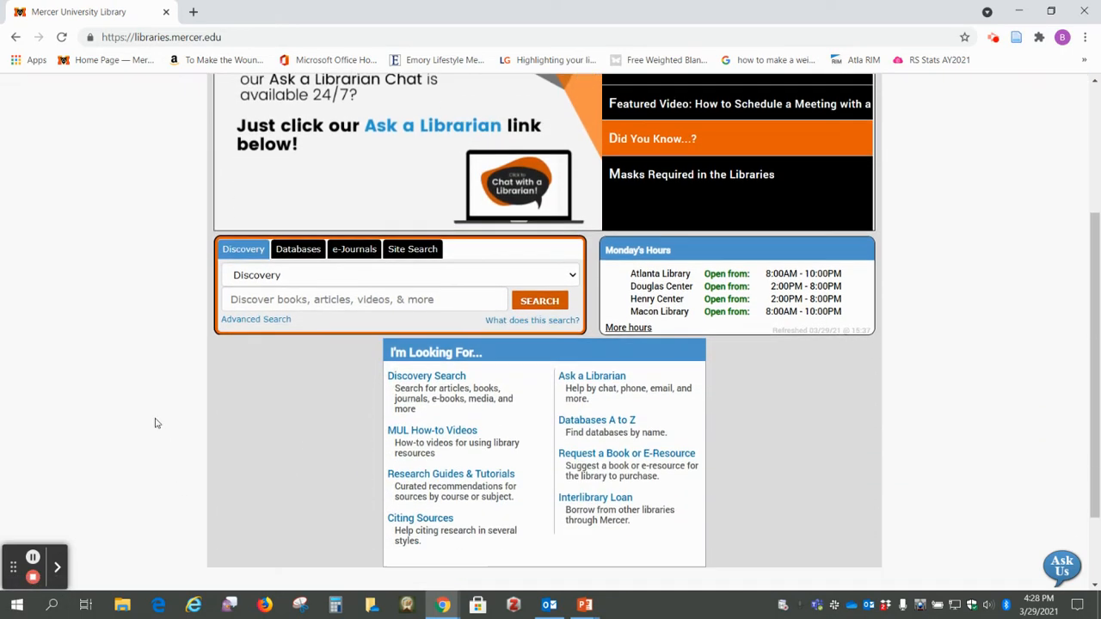
scroll("down", 3)
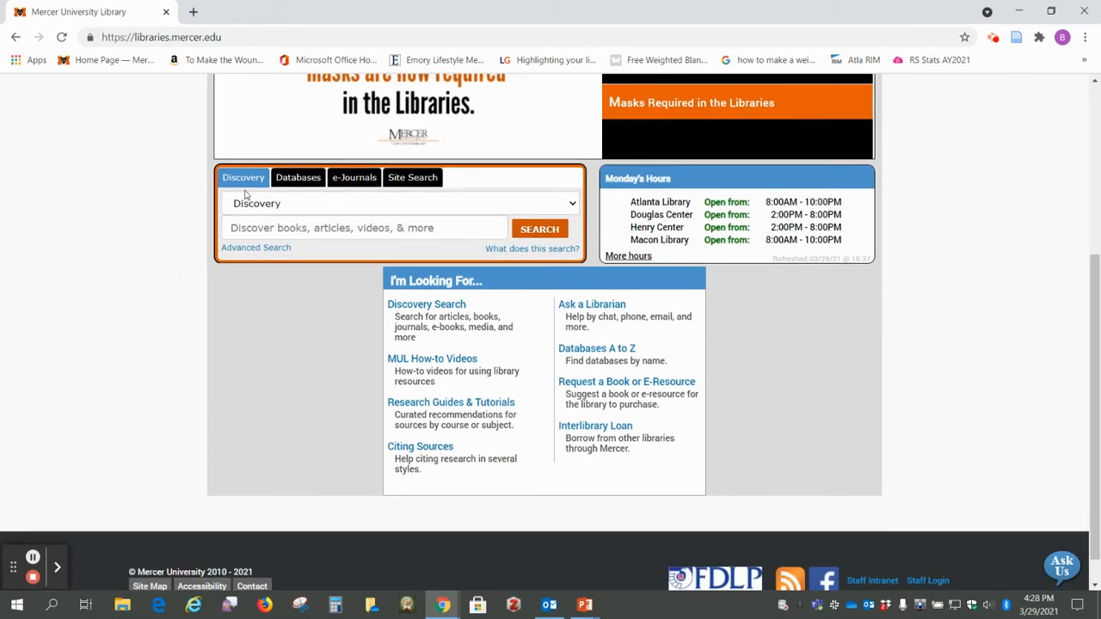
mouse_move(338, 213)
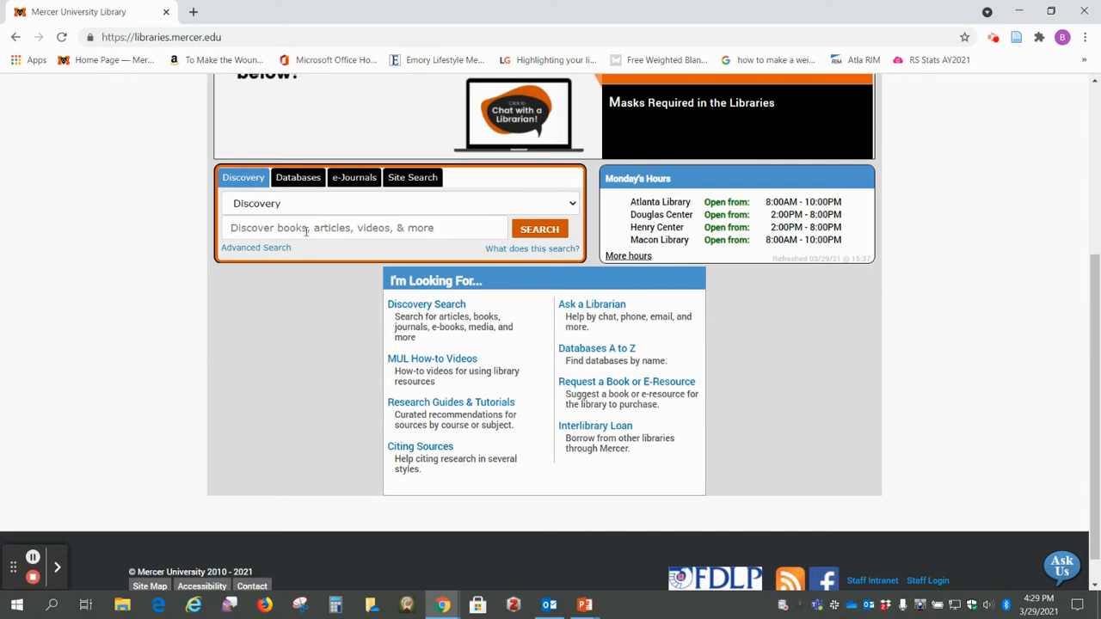
left_click(361, 227)
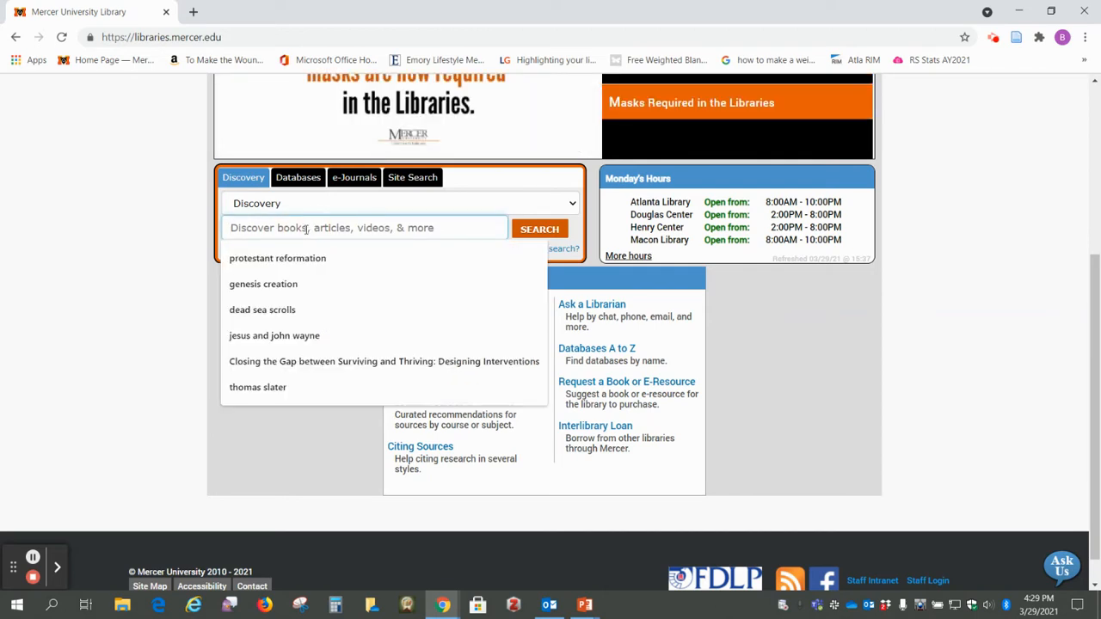
left_click(262, 309)
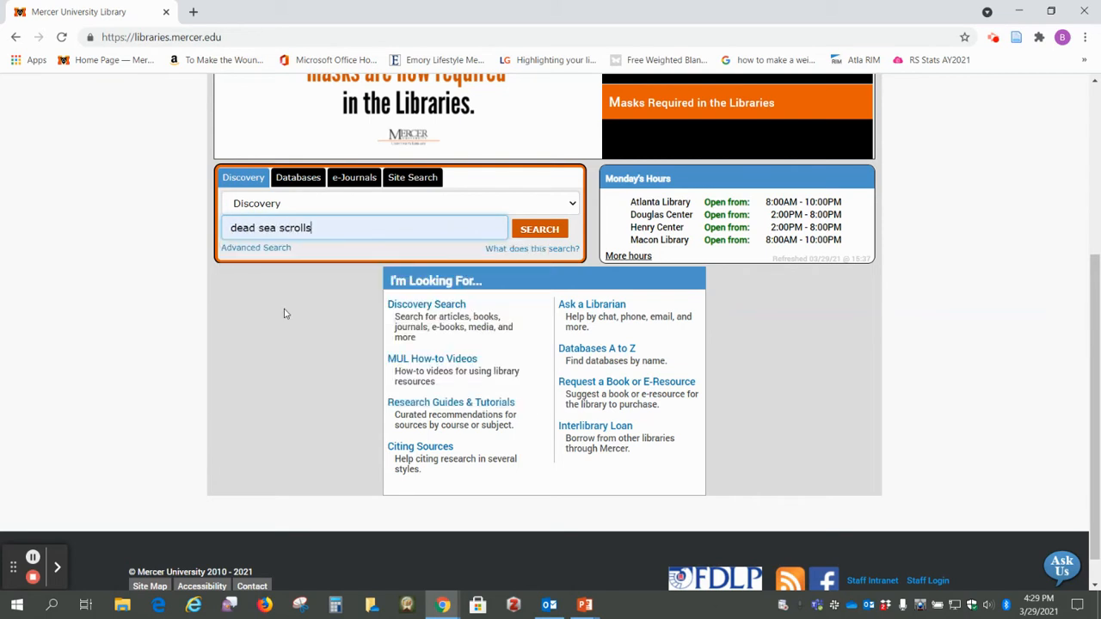
left_click(541, 227)
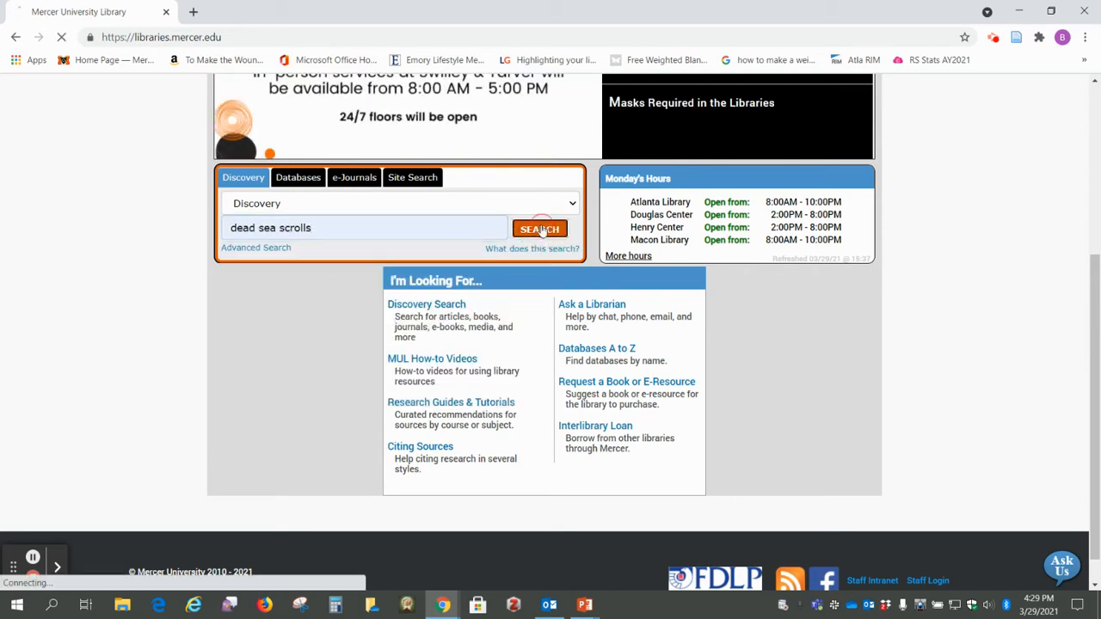
Load the Primo results page showing 37,703 results for dead sea scrolls.
left_click(540, 227)
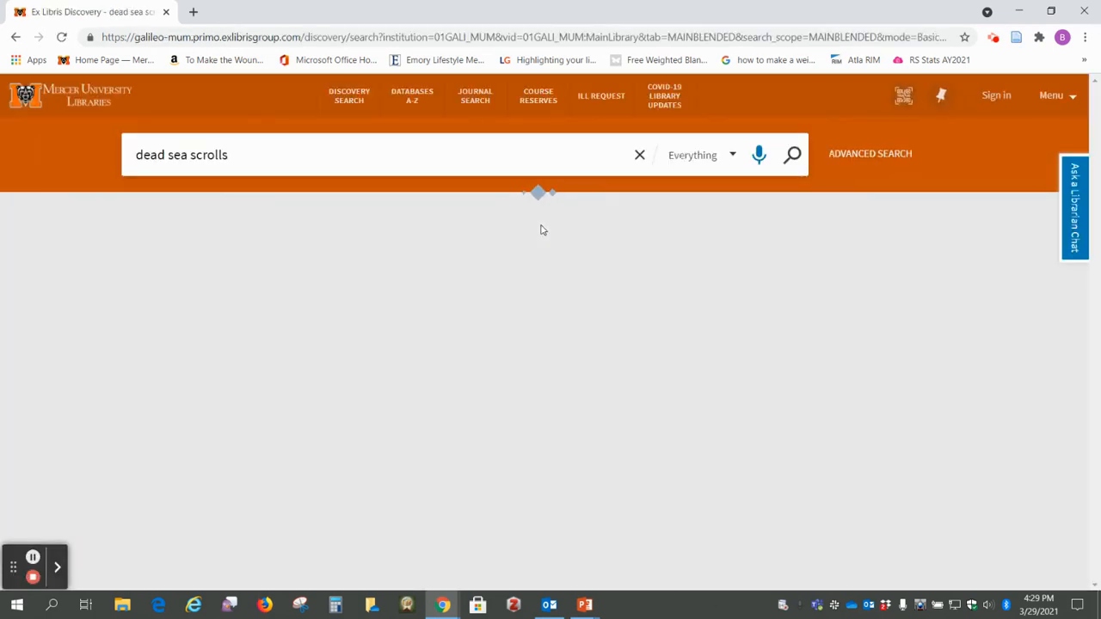
left_click(791, 155)
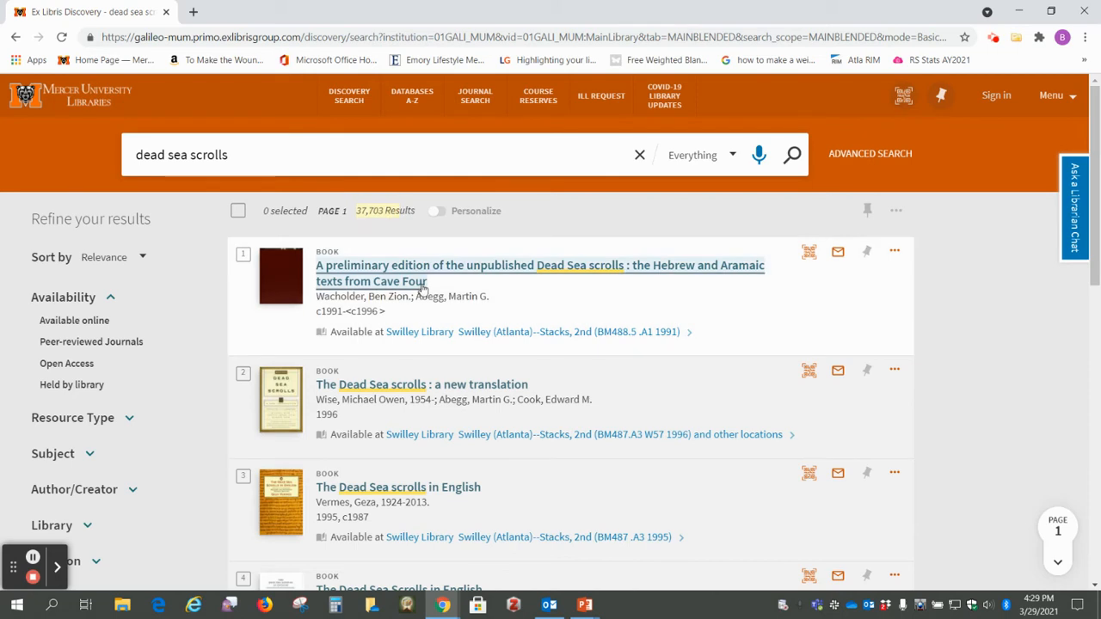
mouse_move(136, 291)
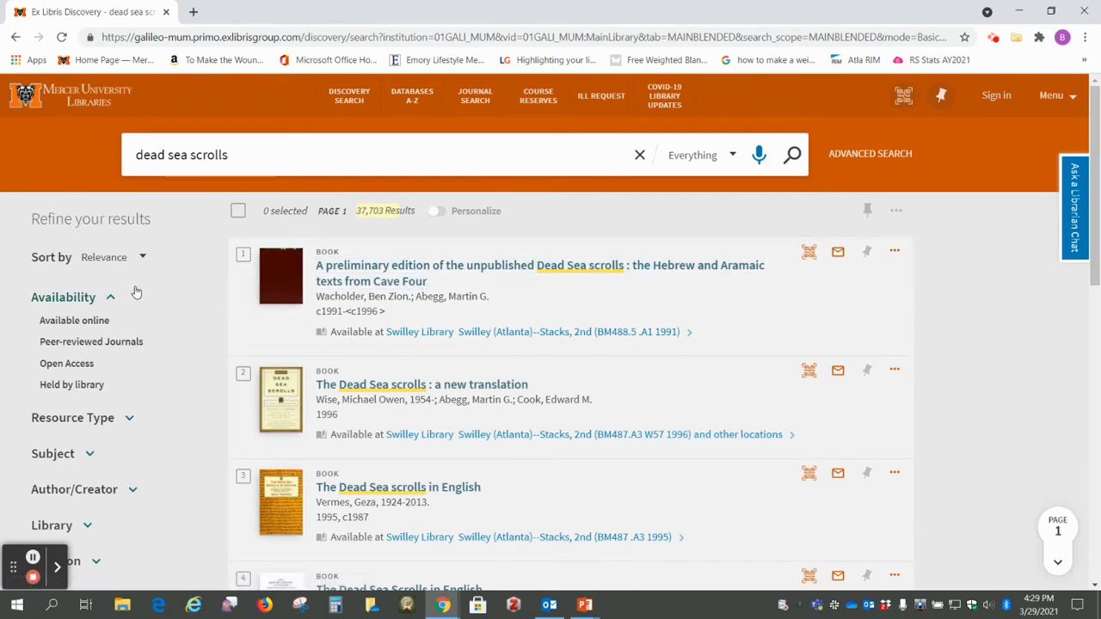
mouse_move(45, 248)
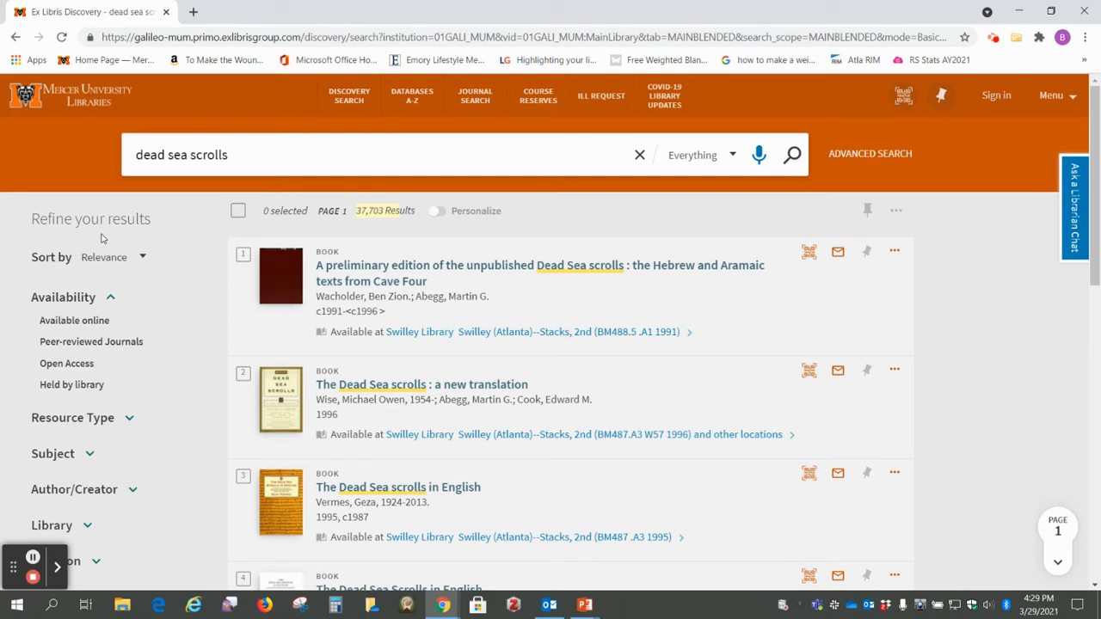
Filter results to Available online and Videos, narrowing the list to 24 results.
scroll("down", 3)
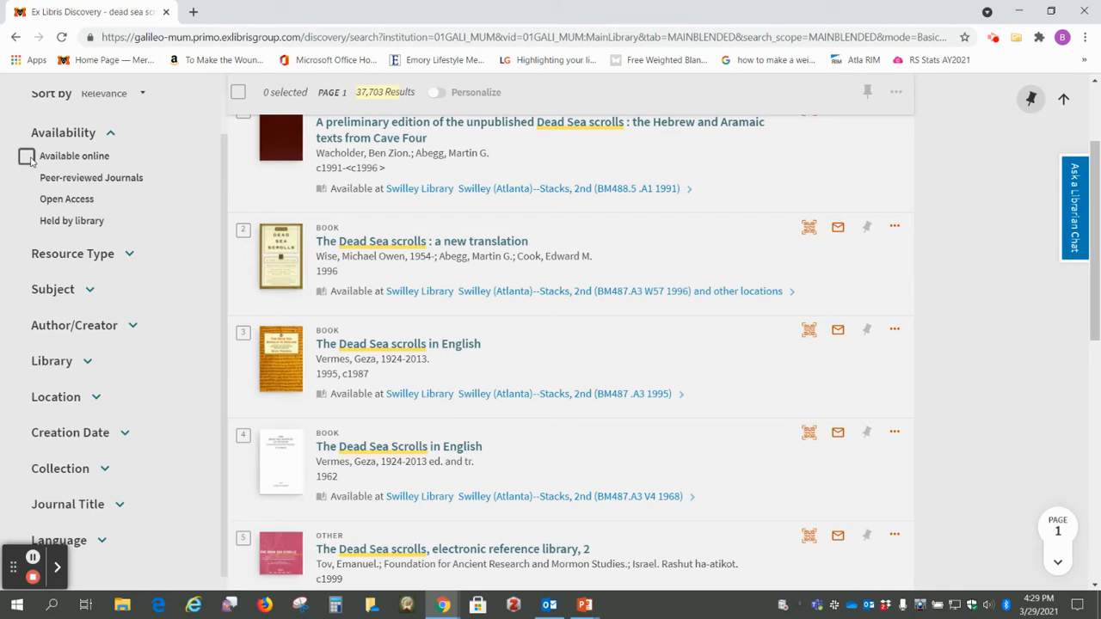
left_click(28, 155)
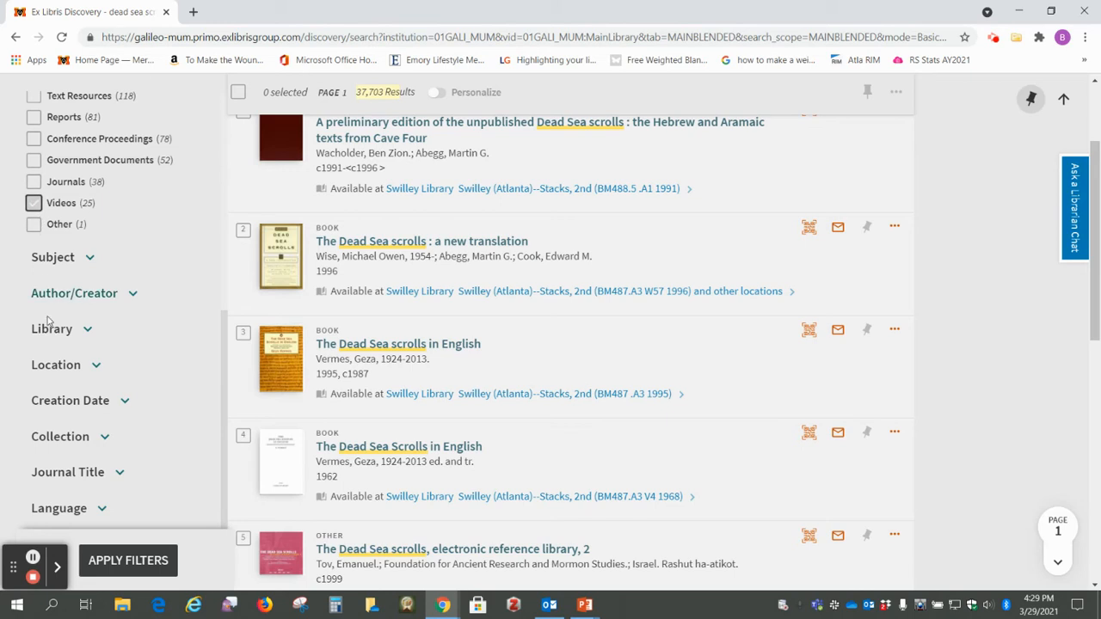
left_click(127, 560)
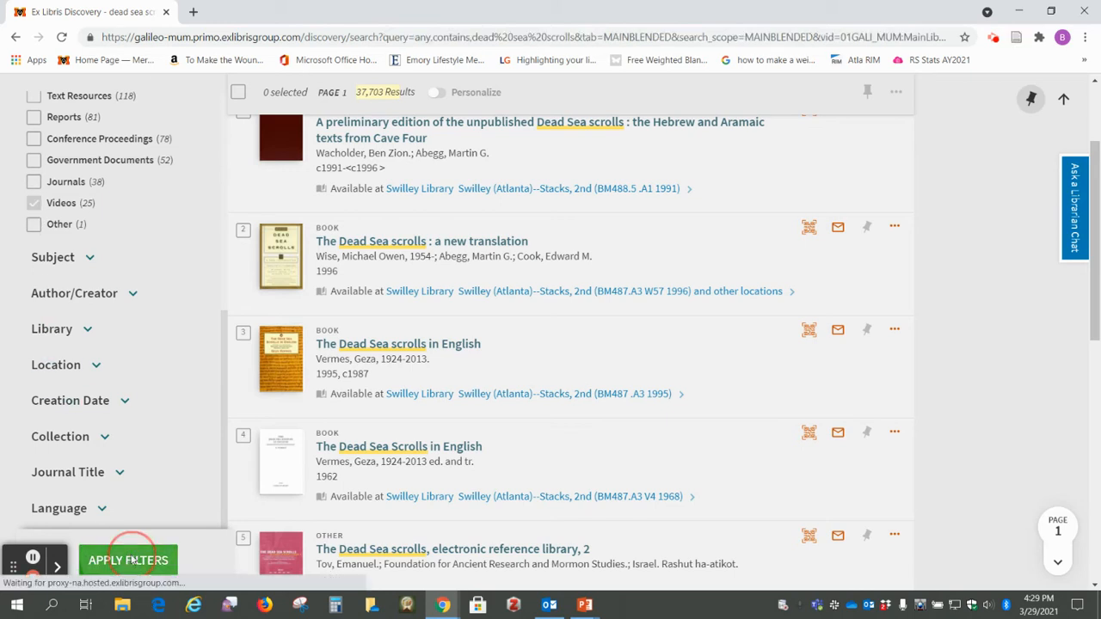
left_click(128, 561)
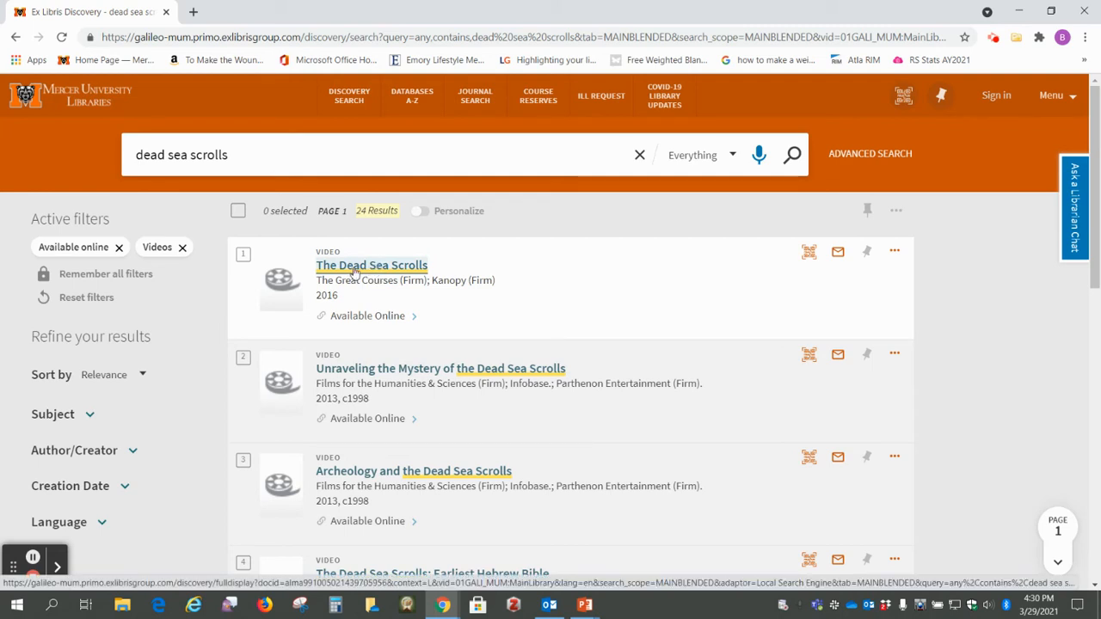
Scroll the 24 video results past 'Voices from the Desert' and 'A Common heritage'.
scroll("down", 3)
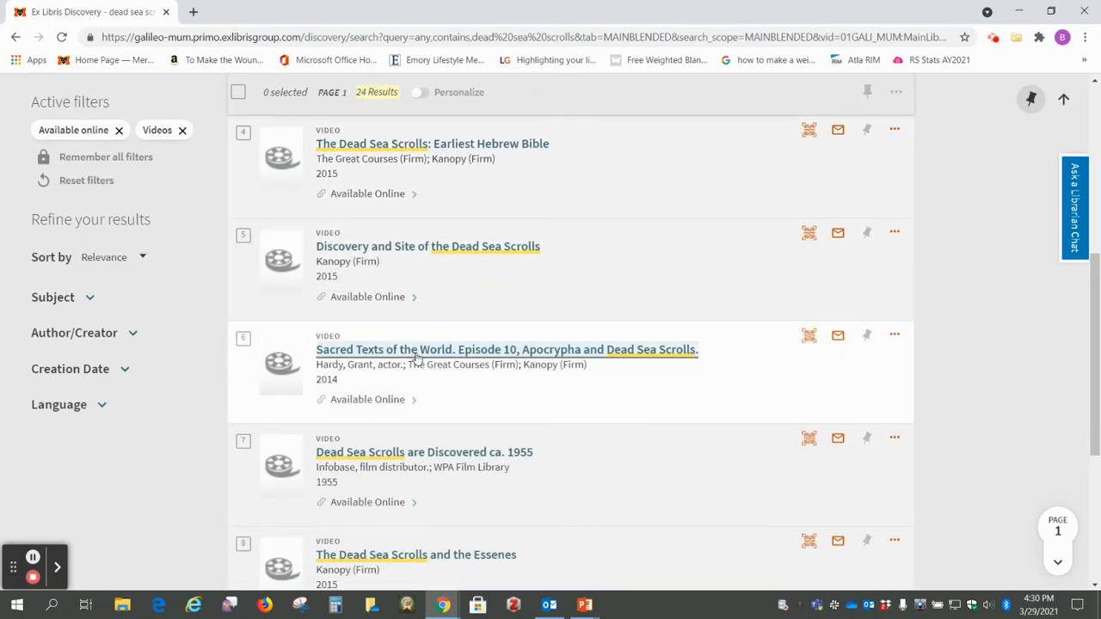
scroll("down", 3)
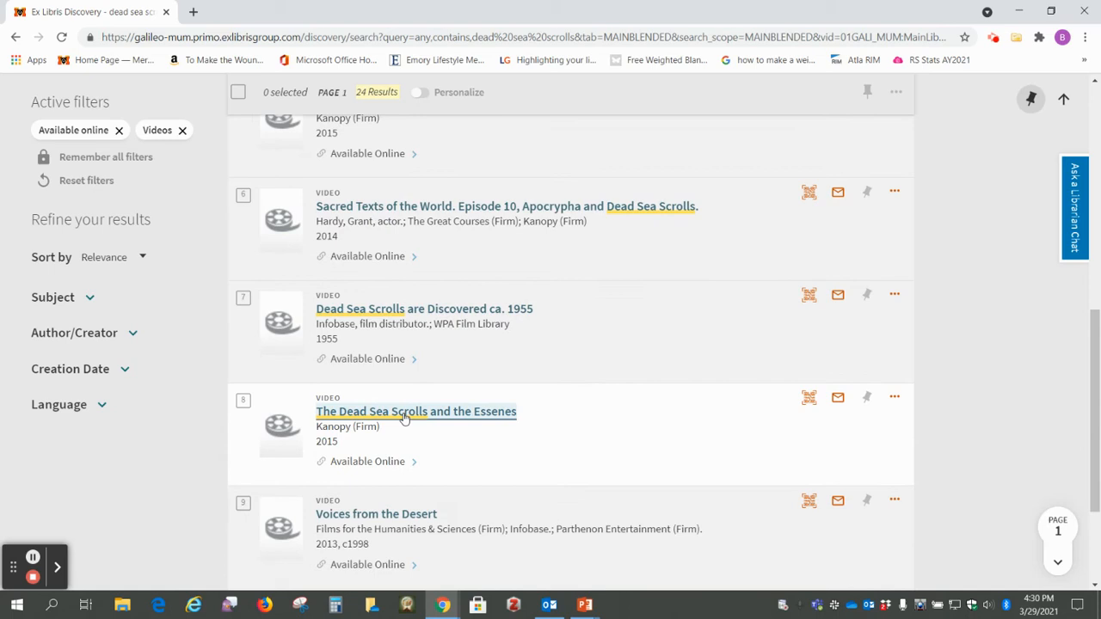
scroll("down", 3)
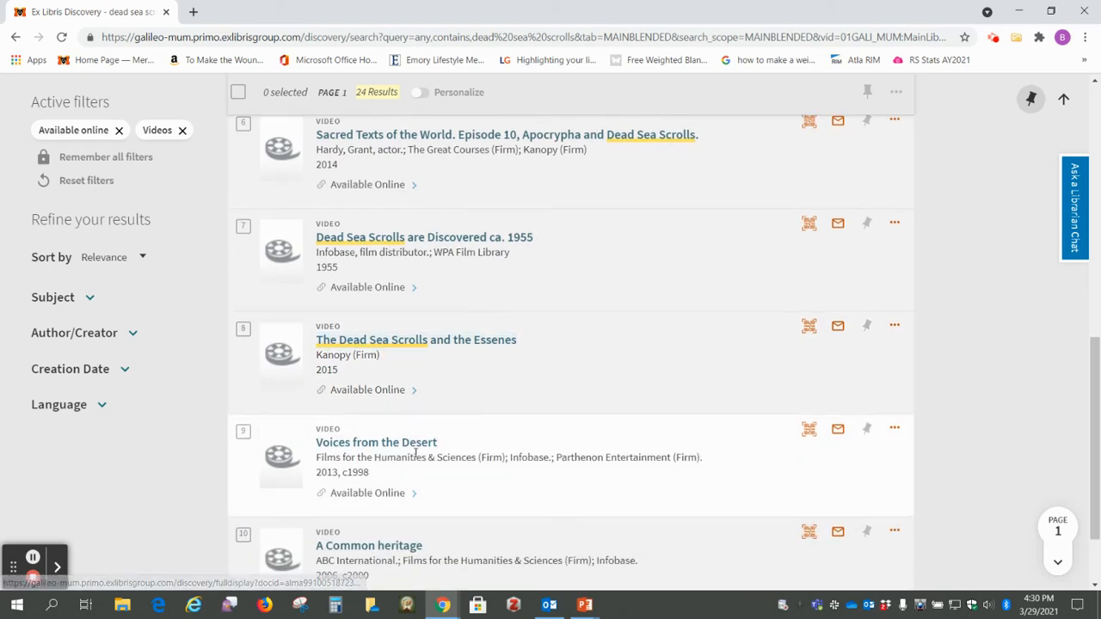
mouse_move(429, 309)
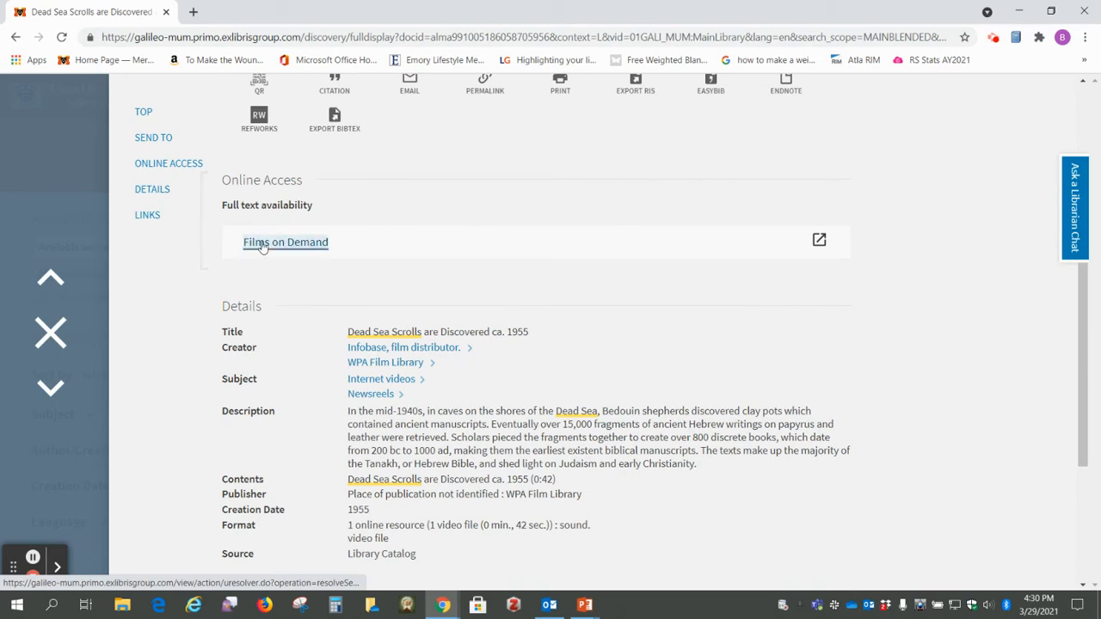
mouse_move(255, 220)
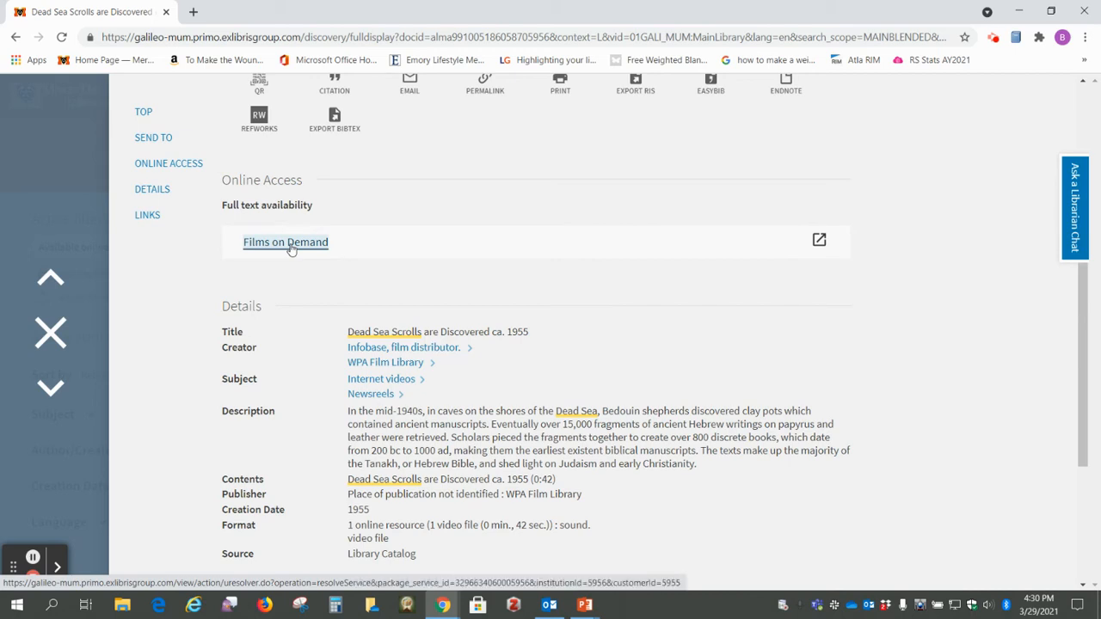
Launch 'Dead Sea Scrolls are Discovered ca. 1955' via its Films on Demand link.
left_click(286, 241)
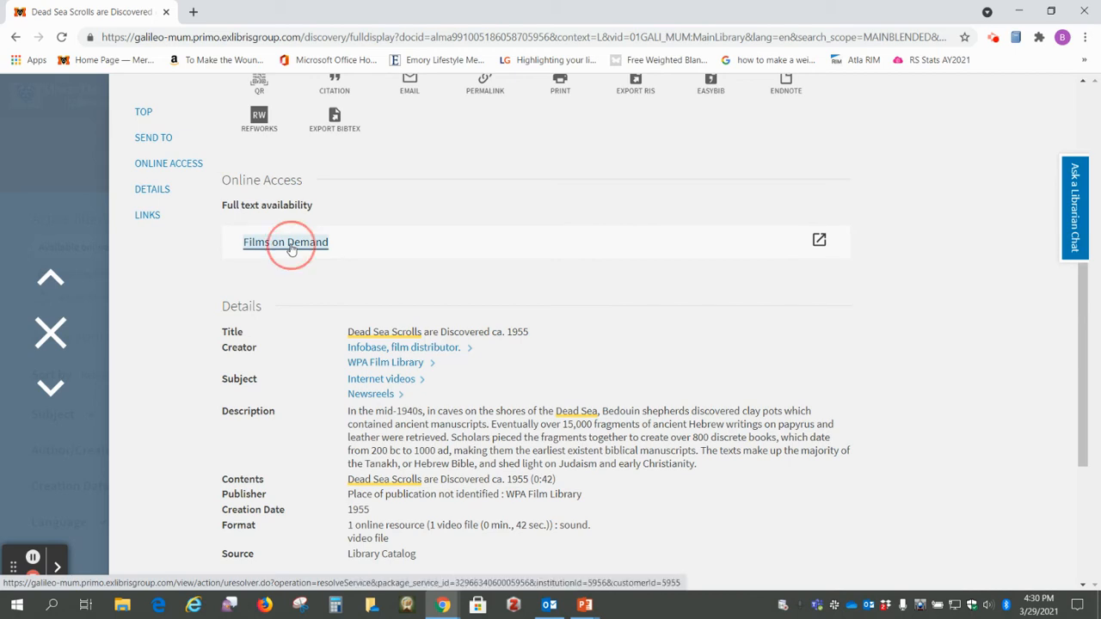
left_click(286, 241)
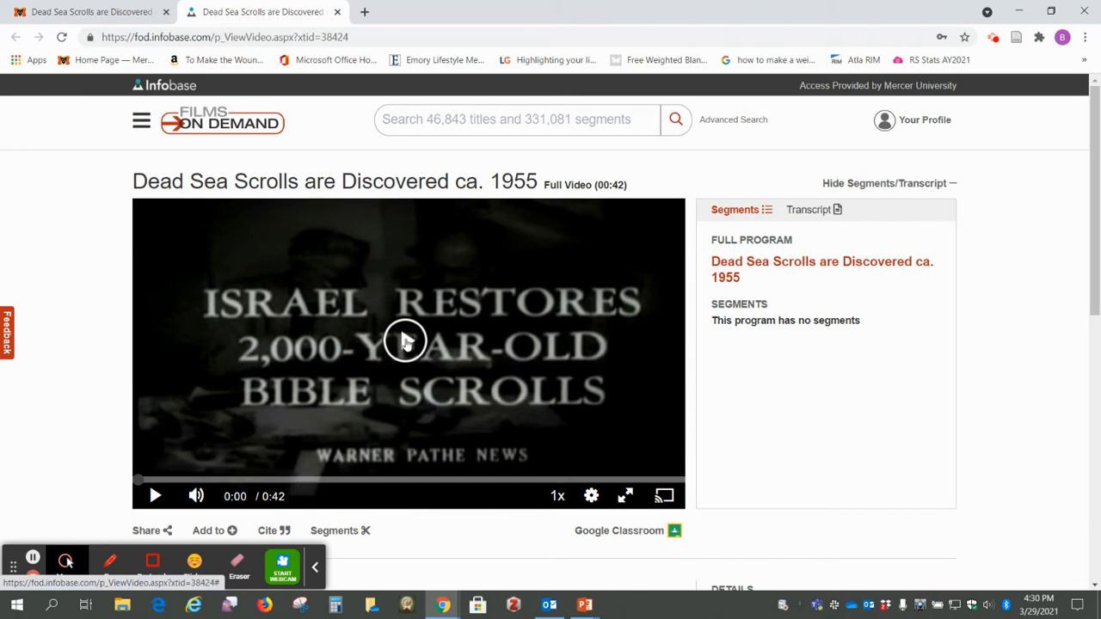
mouse_move(359, 406)
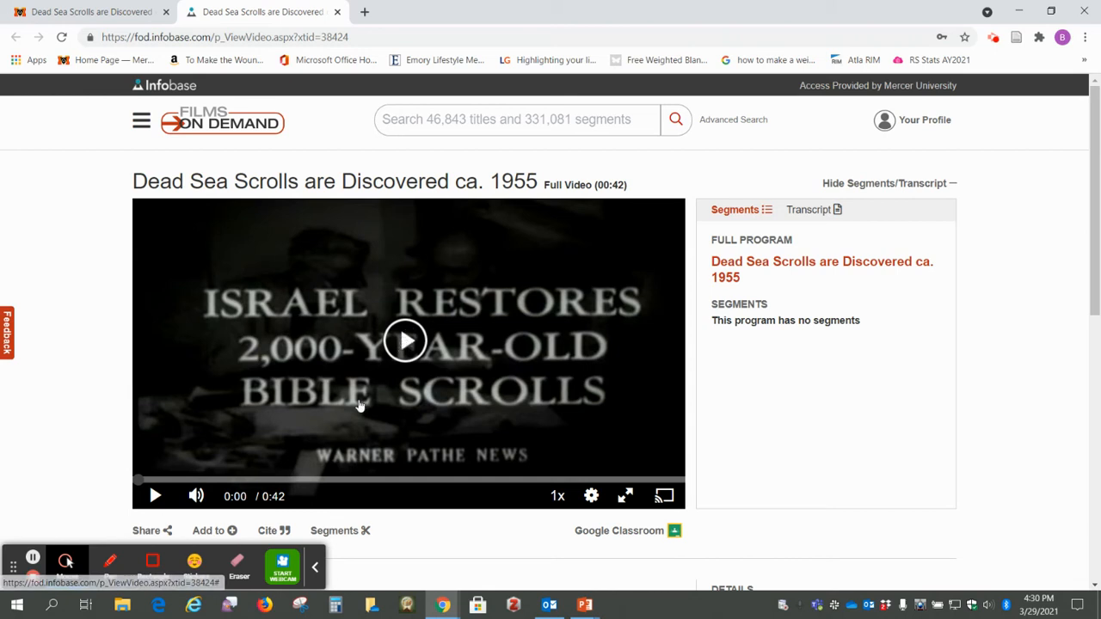
mouse_move(340, 530)
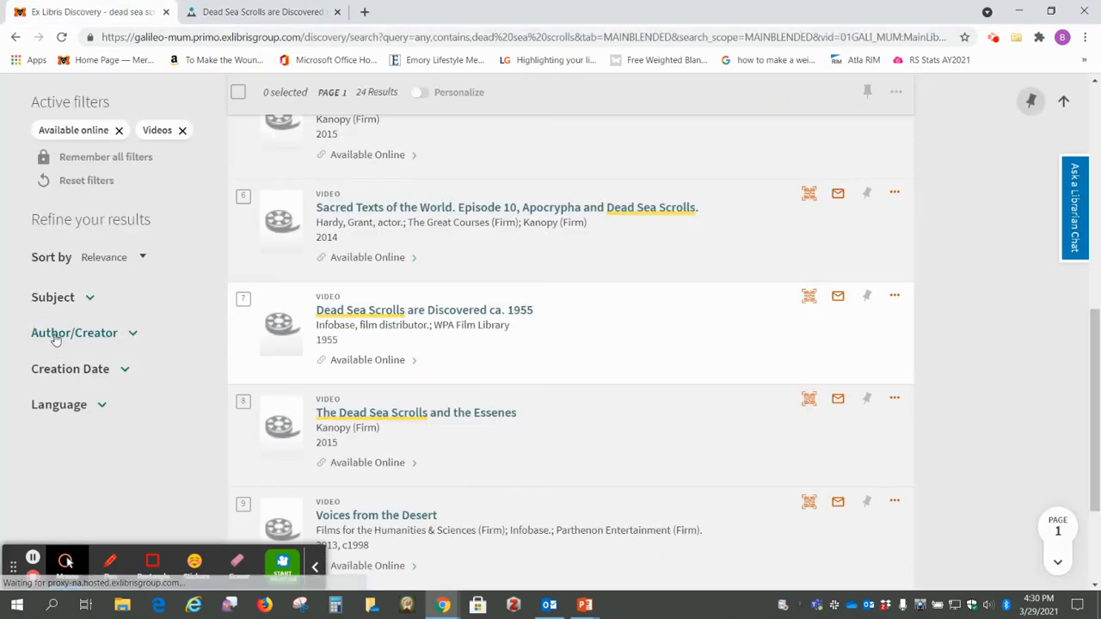
Follow the Kanopy link for 'The Dead Sea Scrolls and the Essenes' record.
scroll("down", 3)
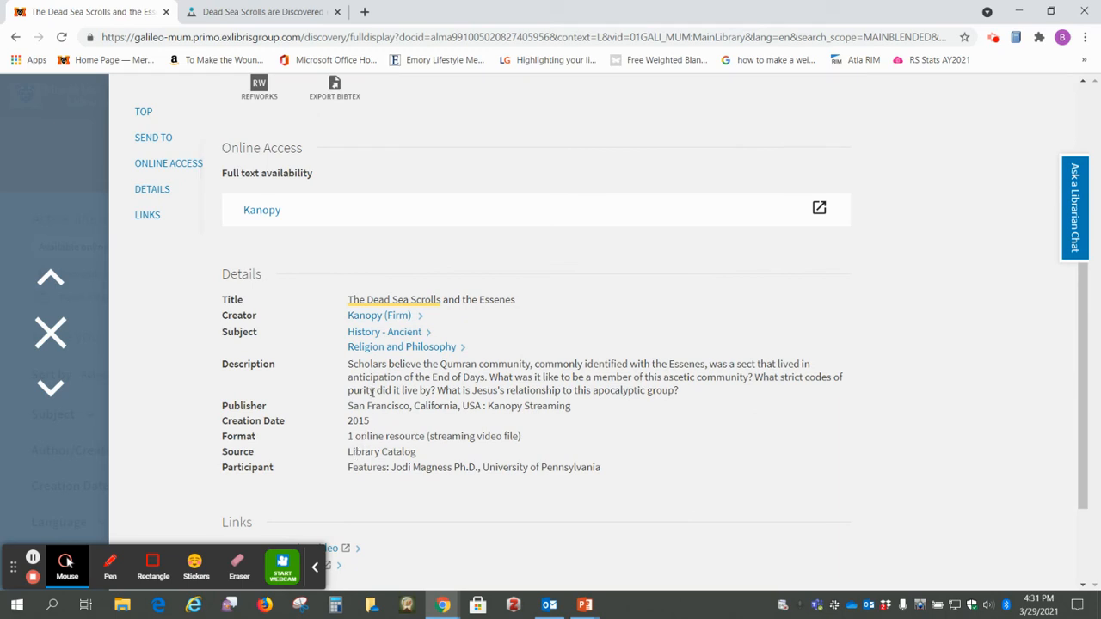
mouse_move(248, 220)
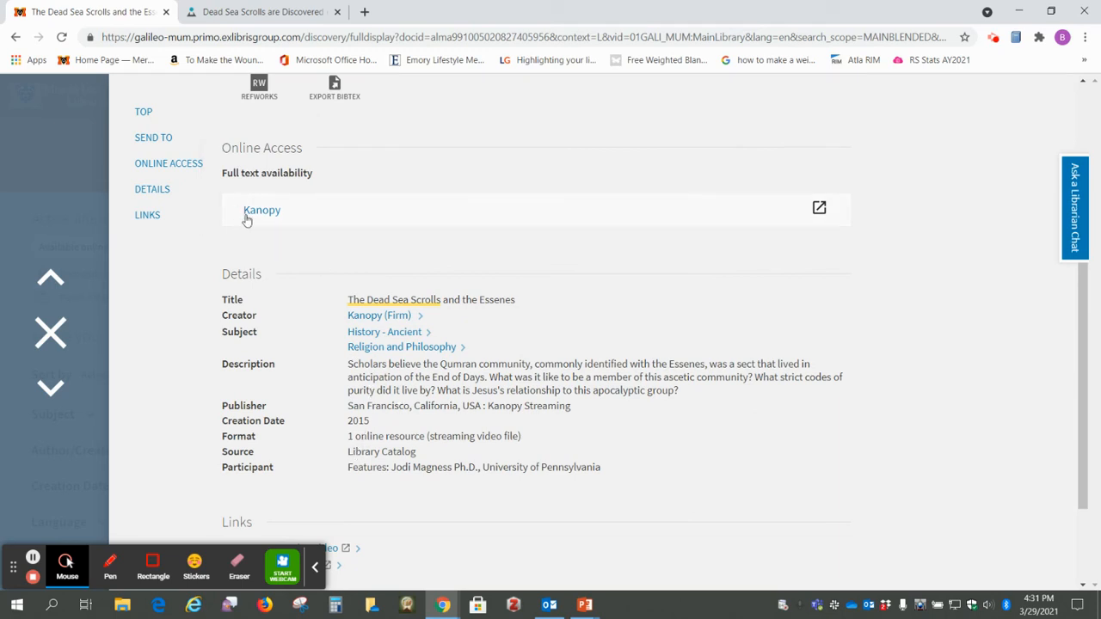
left_click(261, 210)
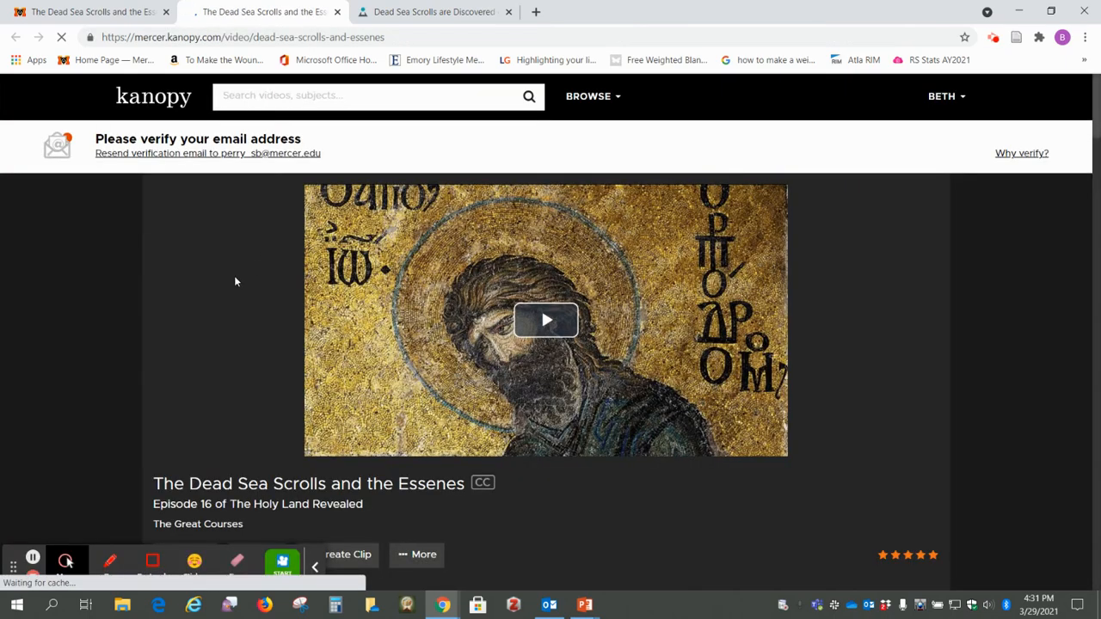
View the Kanopy page for Episode 16 of The Holy Land Revealed, ready to play.
scroll("down", 3)
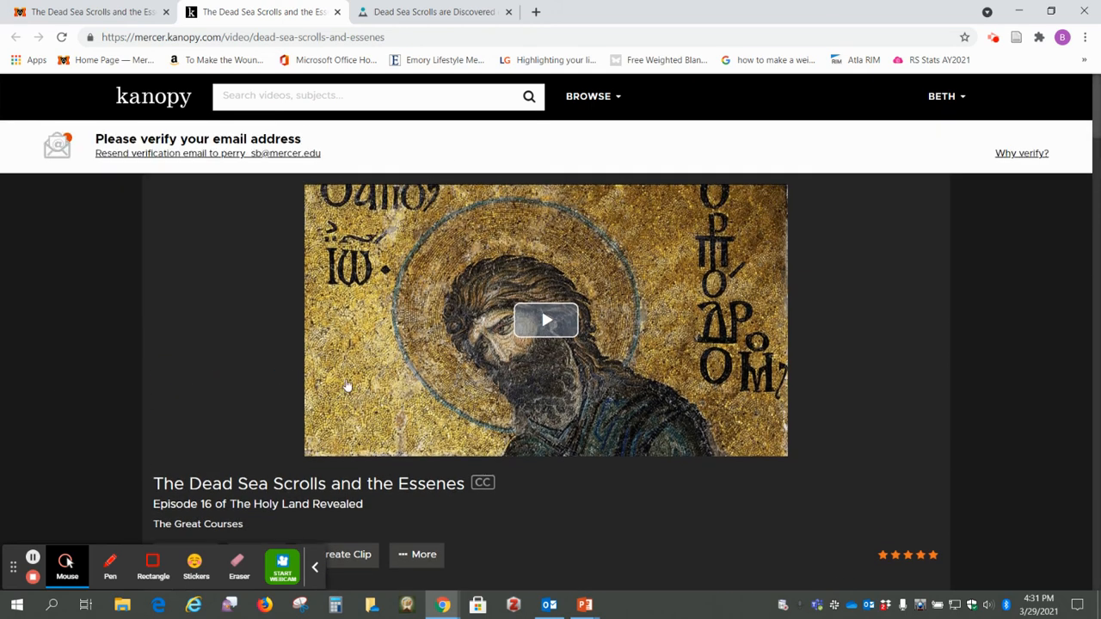
mouse_move(546, 323)
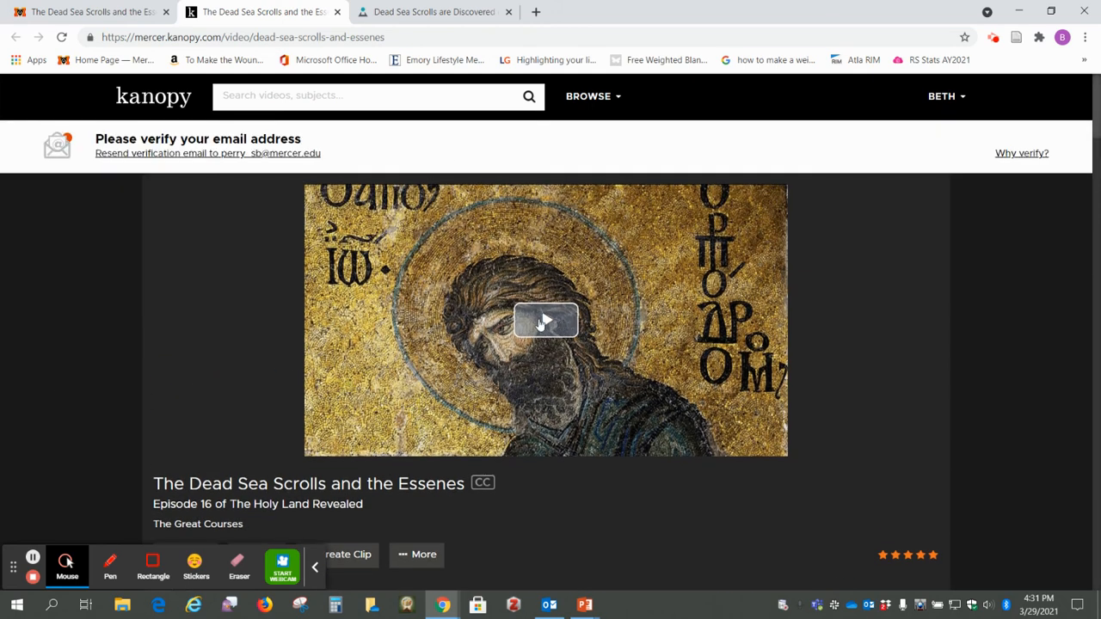